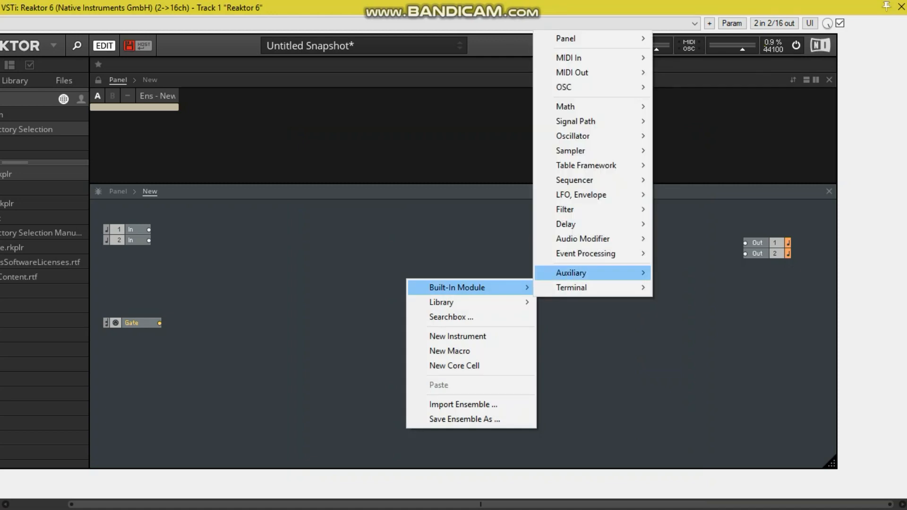
Insert a Sine oscillator and give its P input a constant of 60, wired to both outputs
click(573, 135)
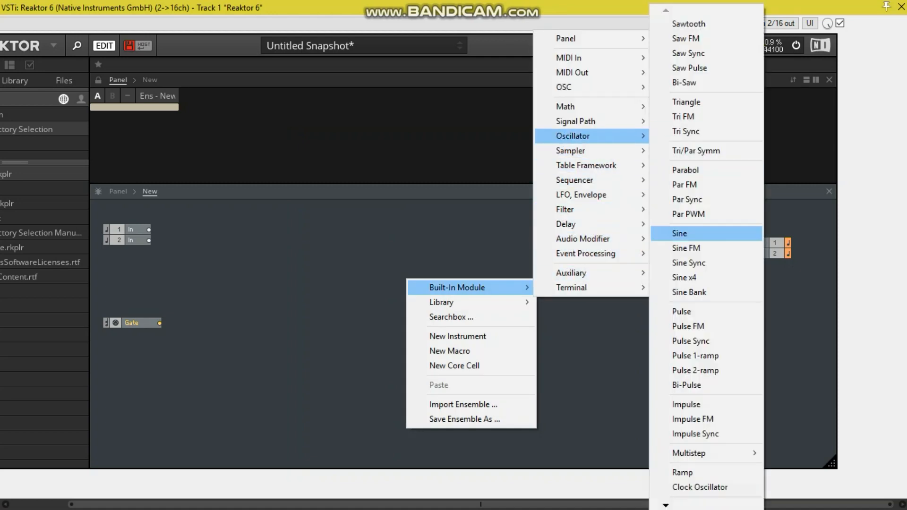
click(679, 232)
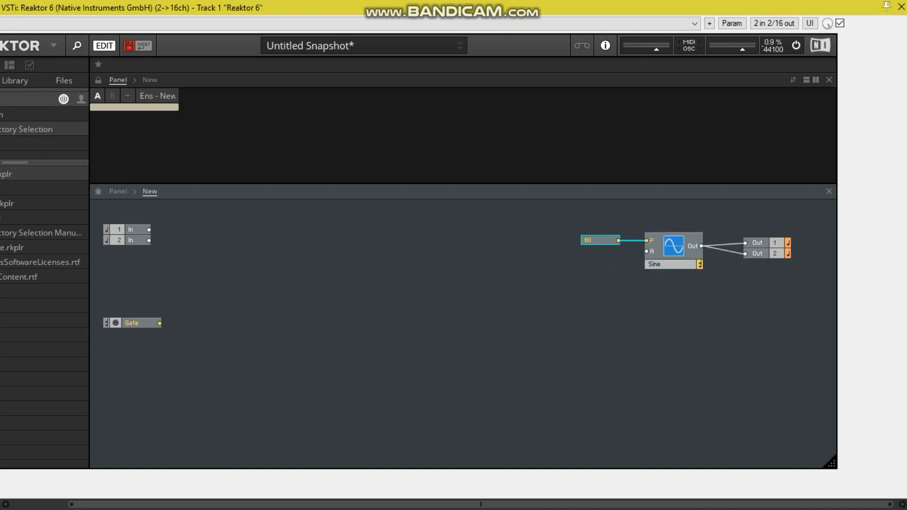
right_click(650, 240)
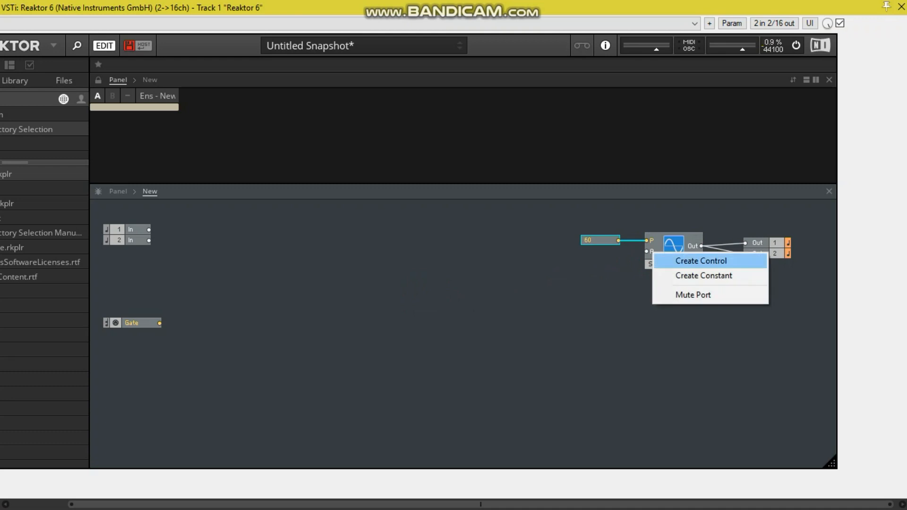
click(700, 261)
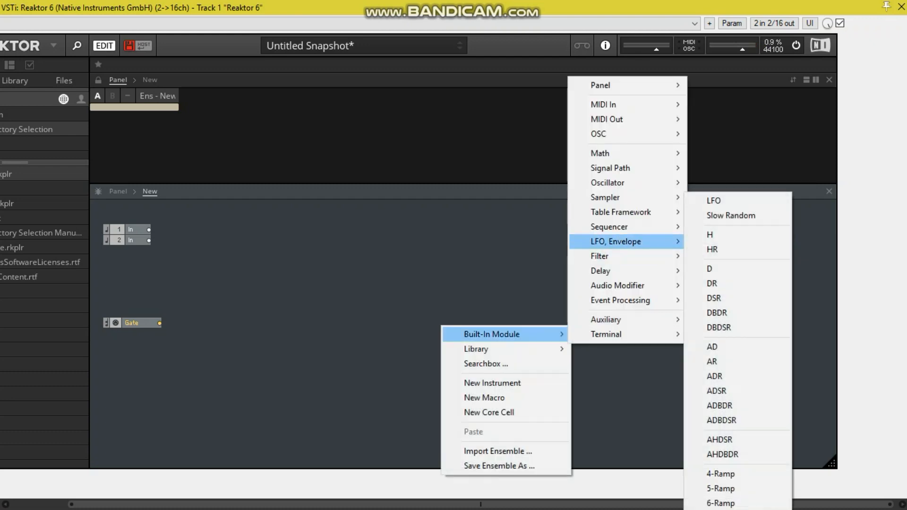
Insert an AD envelope and a MIDI Gate, wiring Gate to Trig and the envelope to the sine's A input
click(712, 347)
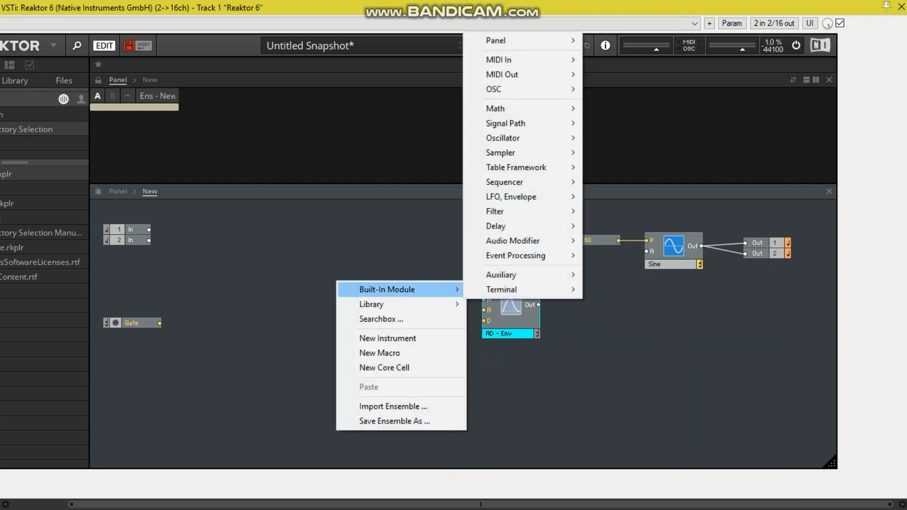
mouse_move(509, 59)
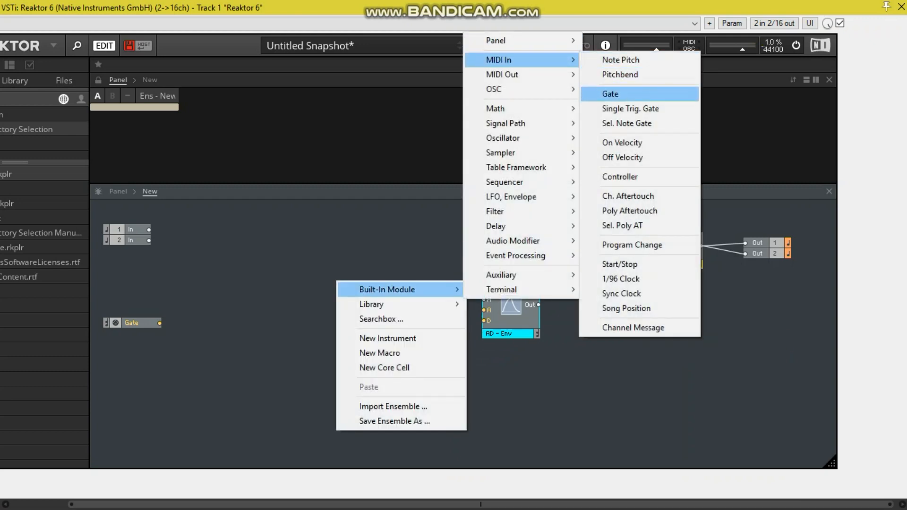
click(609, 94)
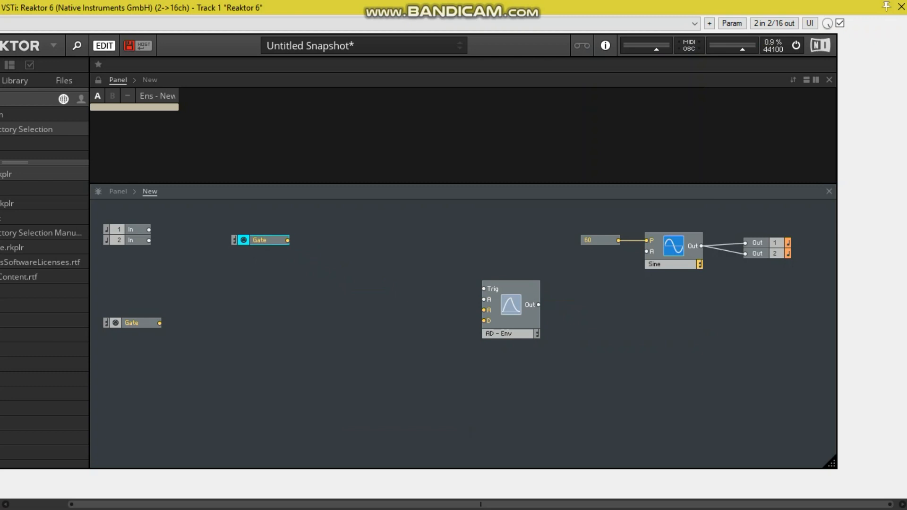
click(132, 323)
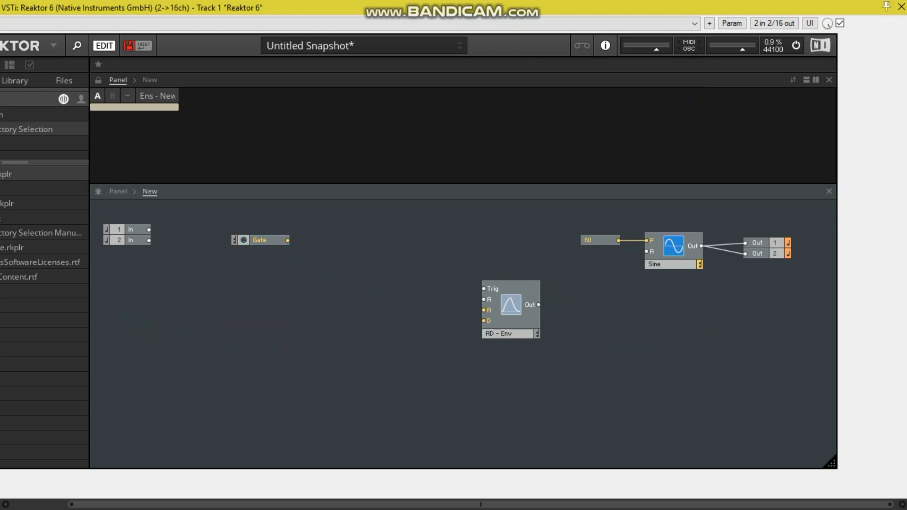
click(261, 239)
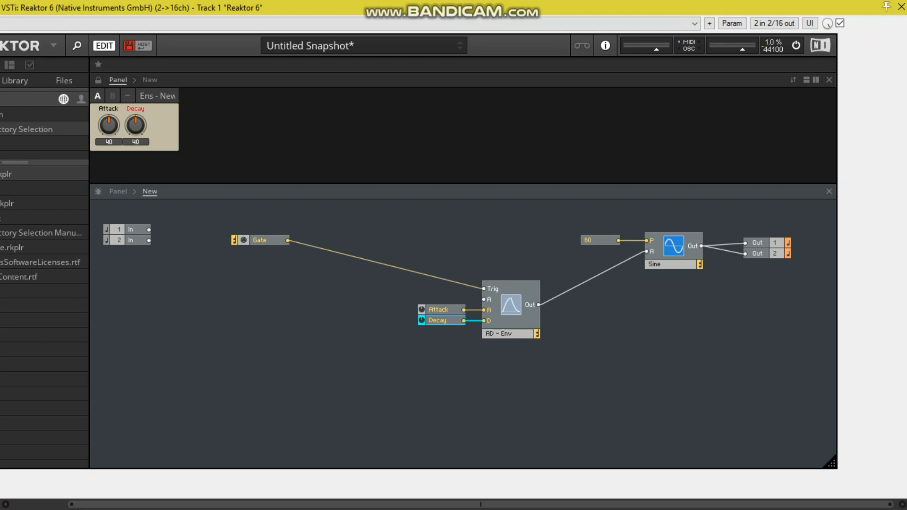
mouse_move(489, 310)
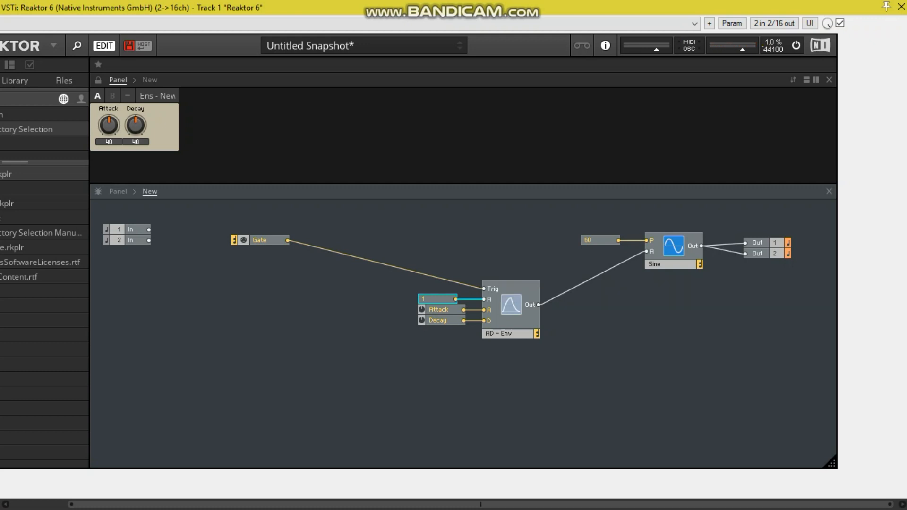
Duplicate the AD envelope with its Attack and Decay controls via Duplicate Selection
right_click(510, 305)
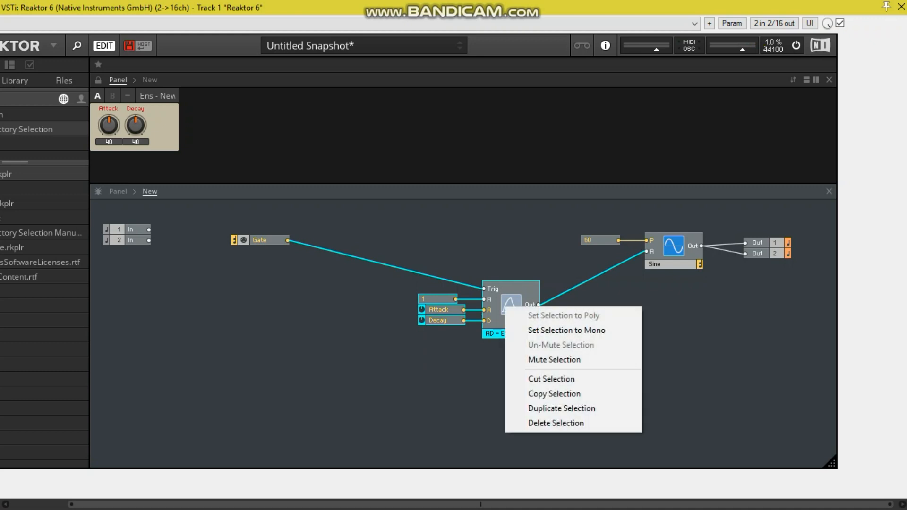
click(560, 408)
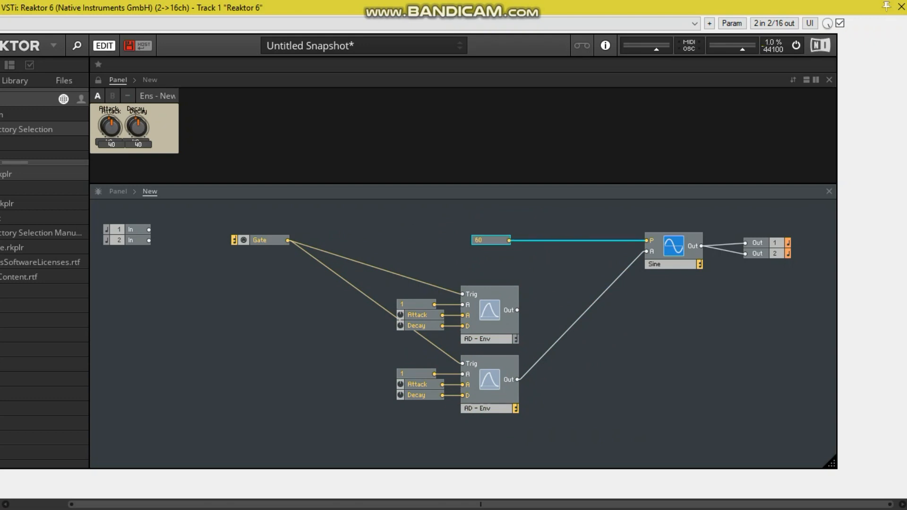
mouse_move(491, 240)
text(Pitch)
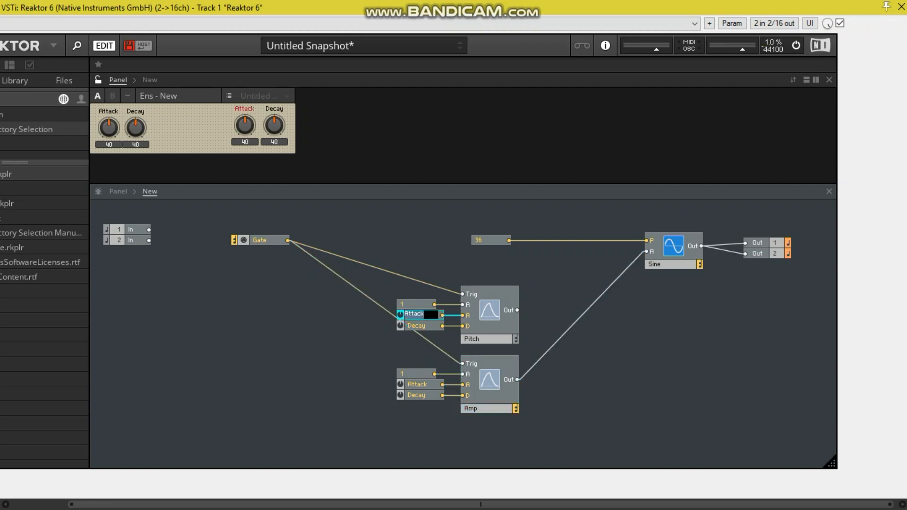
mouse_move(412, 313)
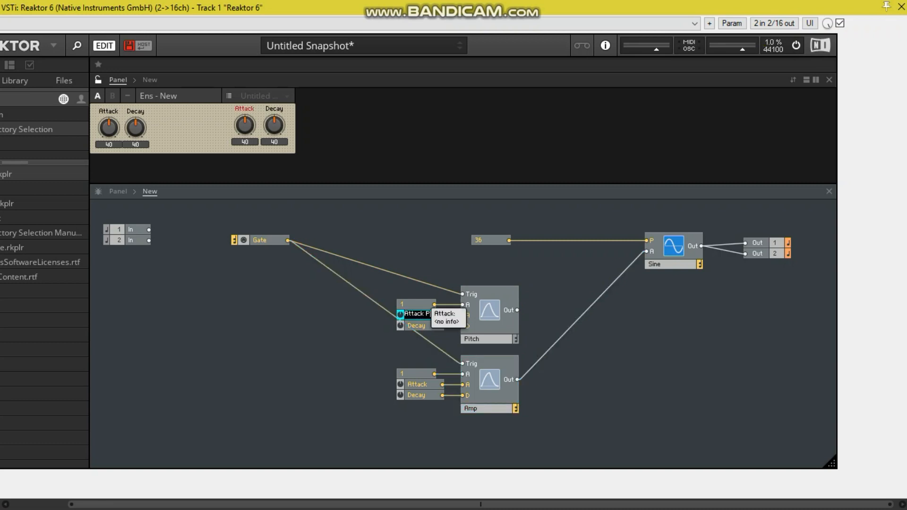
mouse_move(414, 324)
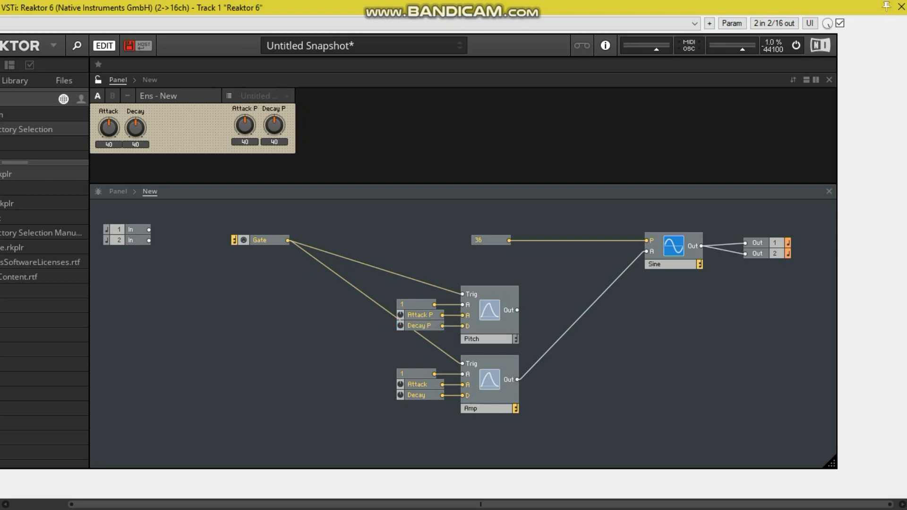
mouse_move(416, 395)
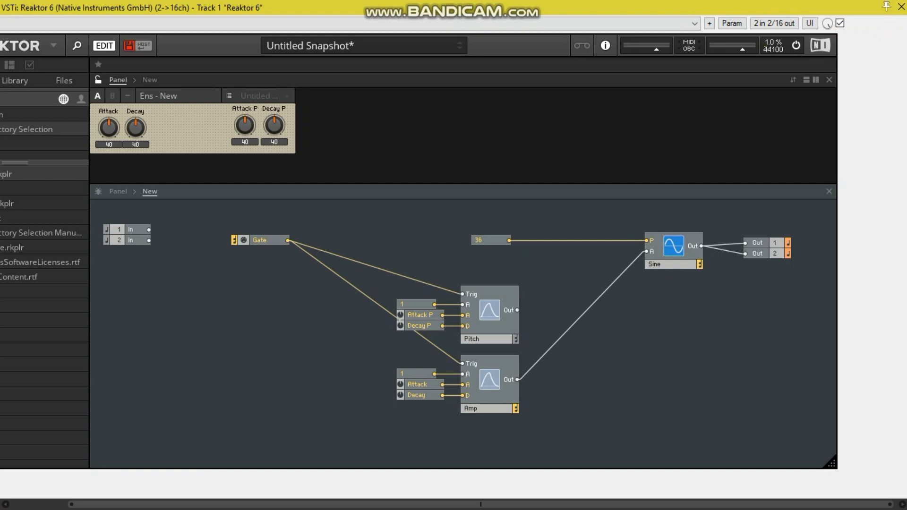
Insert an A to E converter and place it beside the 36 constant and adder on the pitch path
click(417, 384)
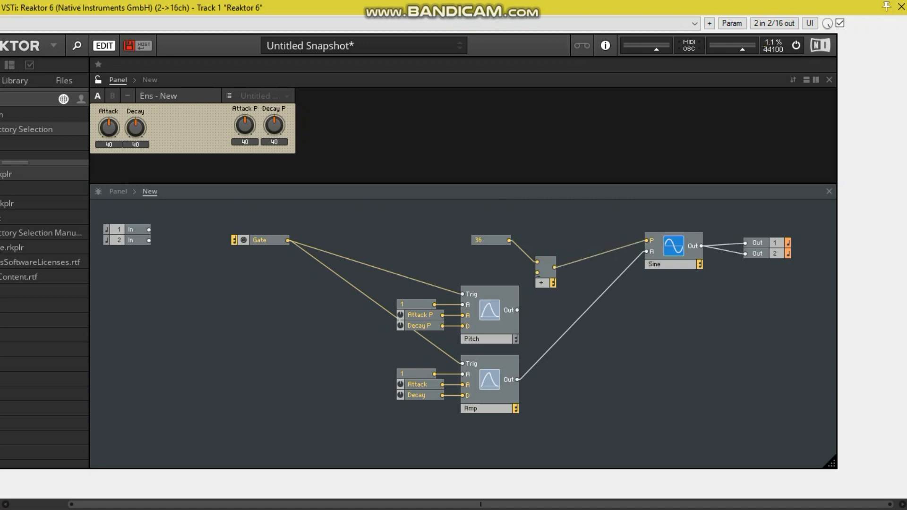
right_click(572, 242)
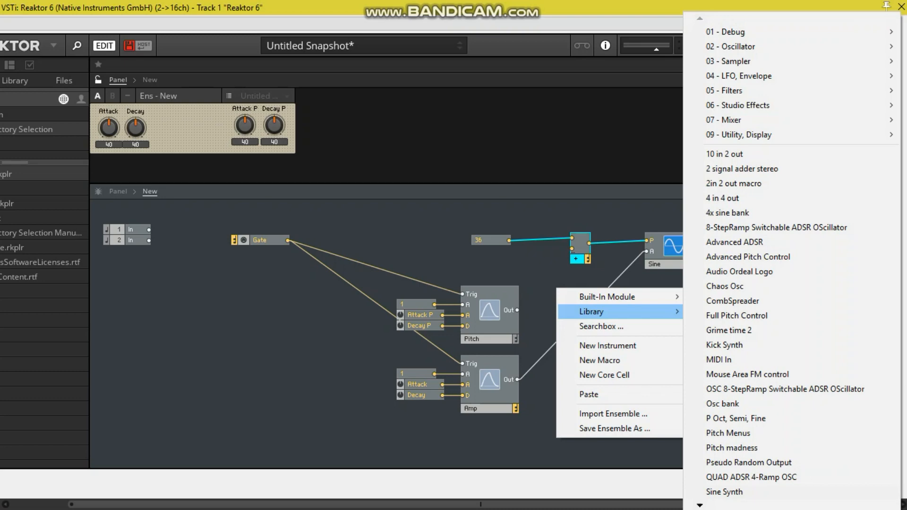
click(601, 325)
text(a)
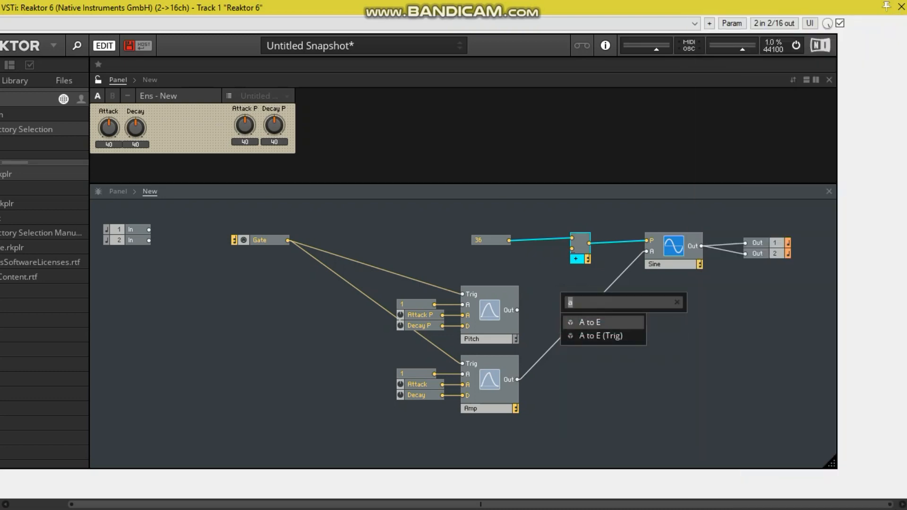
click(588, 322)
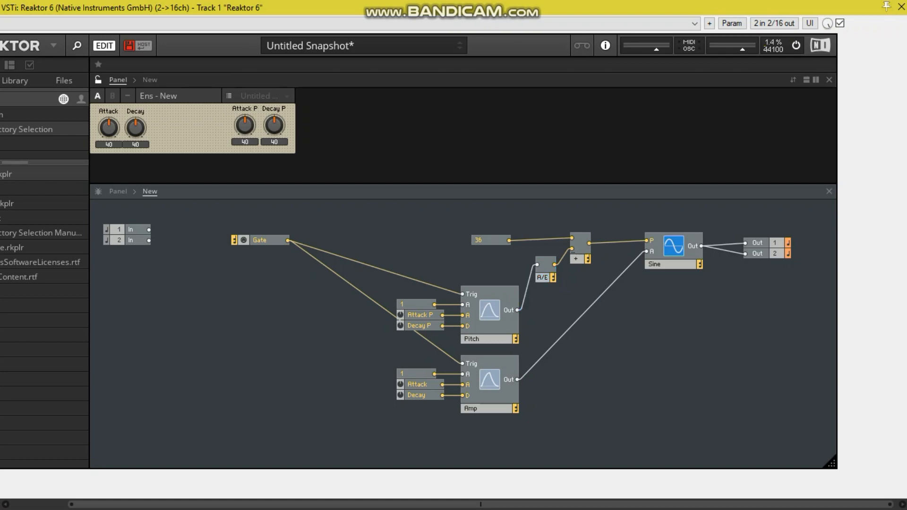
click(490, 239)
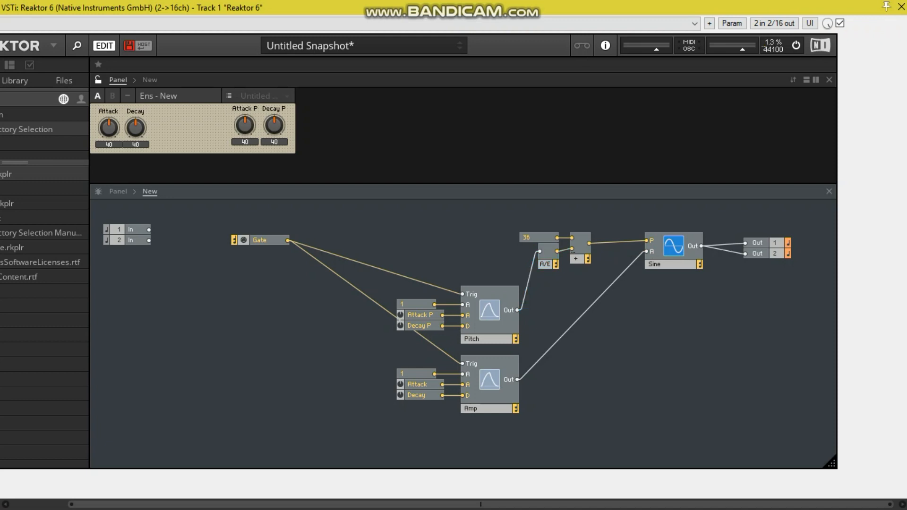
mouse_move(547, 264)
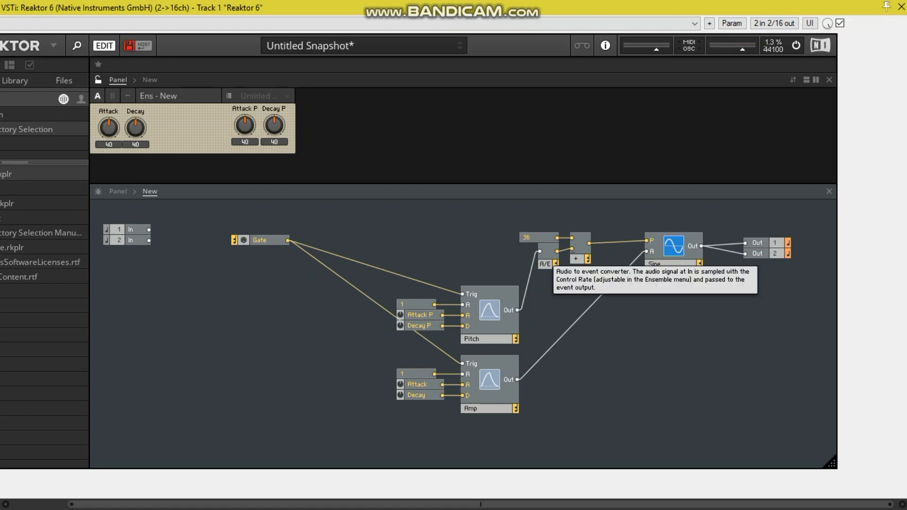
mouse_move(403, 304)
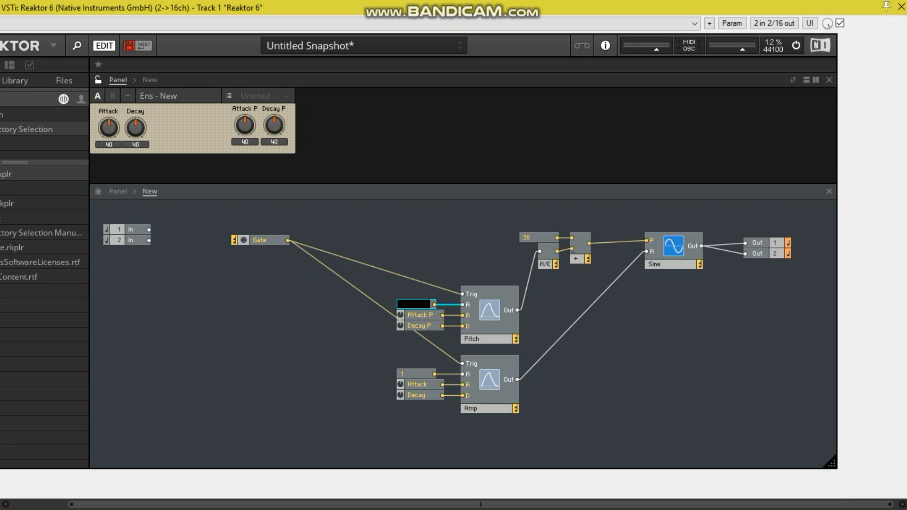
mouse_move(416, 303)
text(100)
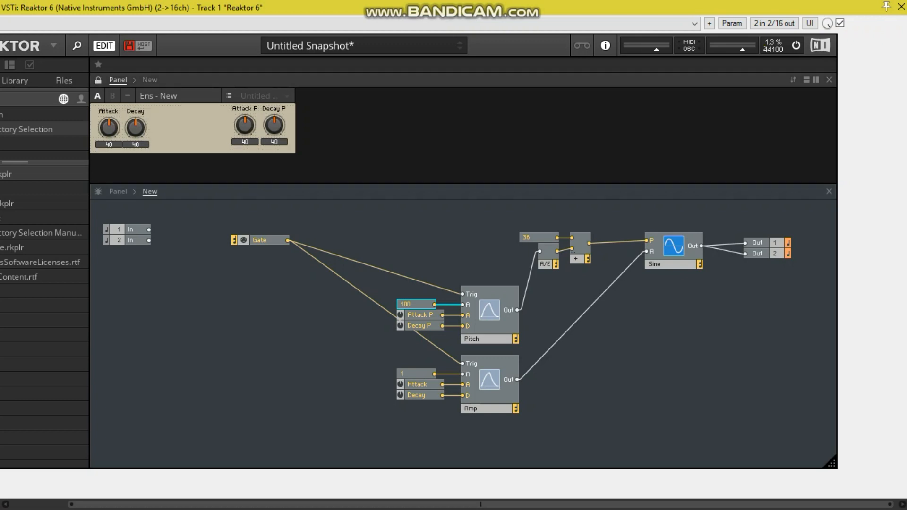
Turn the Attack panel knob down to 0
drag(108, 126, 108, 145)
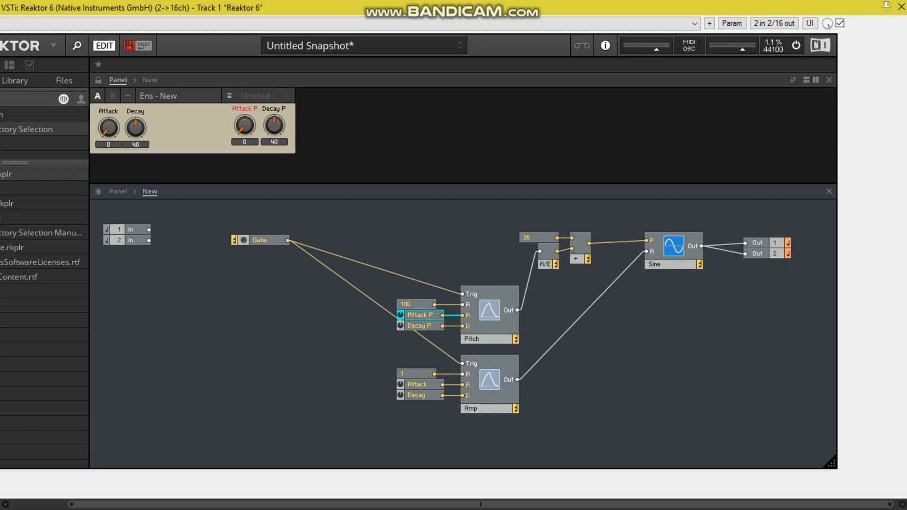
mouse_move(274, 126)
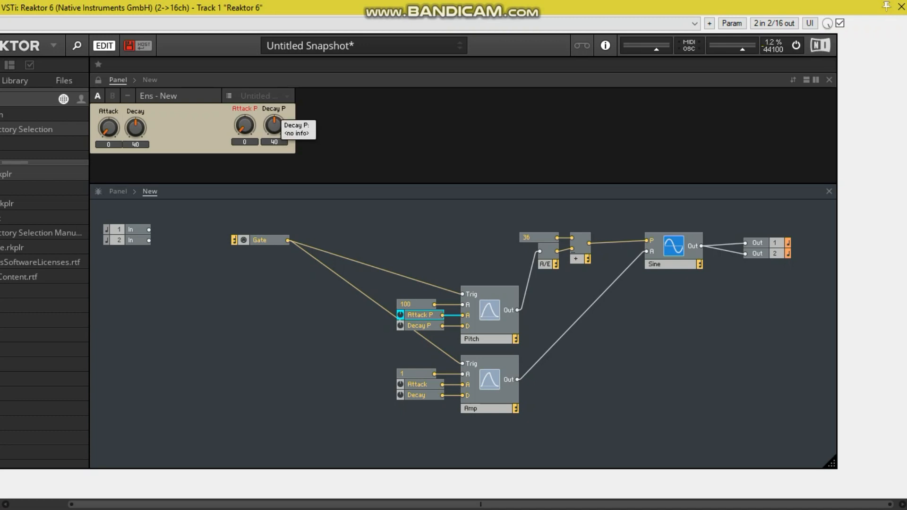
Sweep the Decay P knob down toward 10
click(419, 325)
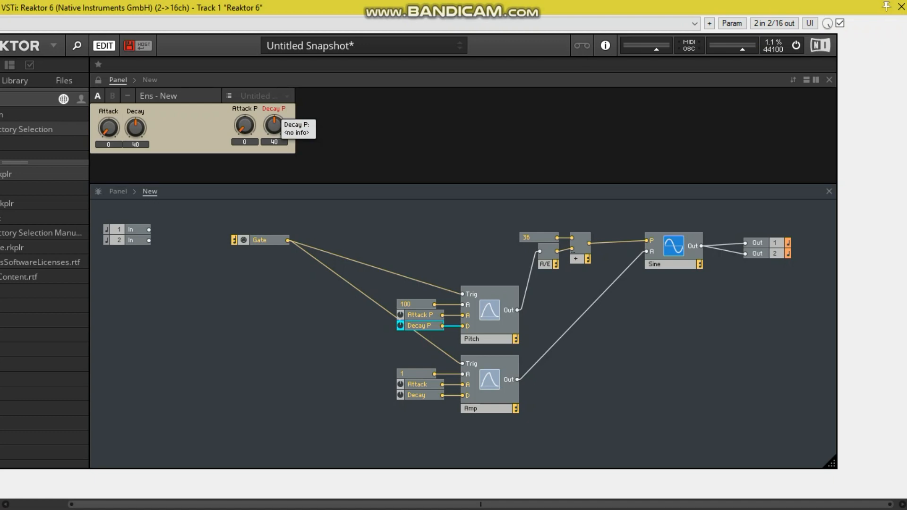
drag(274, 125, 274, 137)
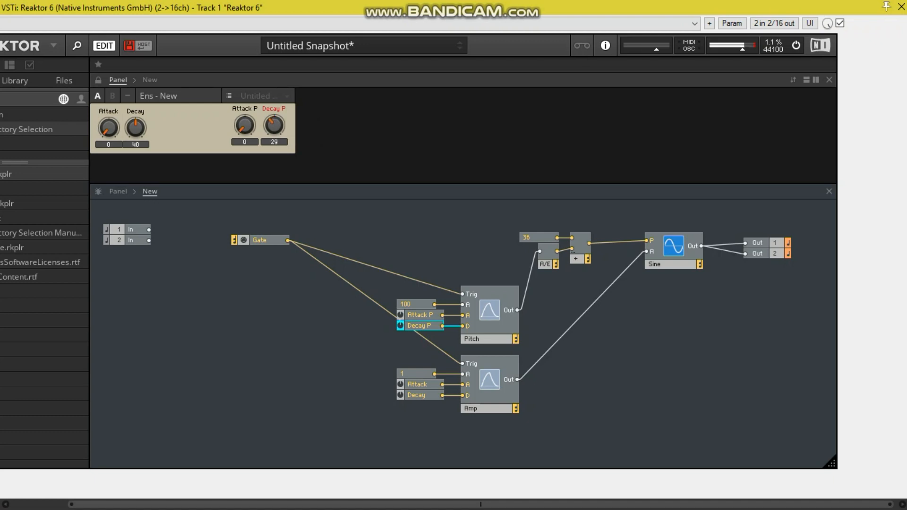
drag(274, 126, 274, 139)
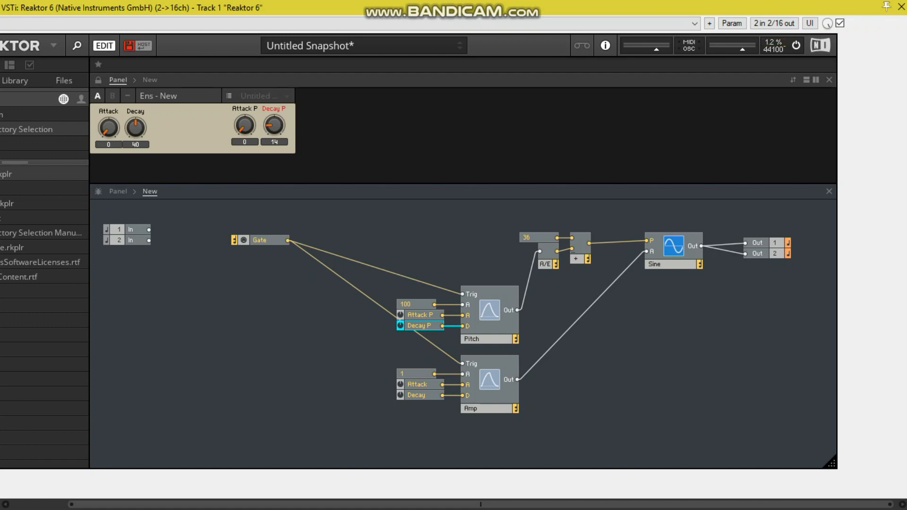
mouse_move(527, 237)
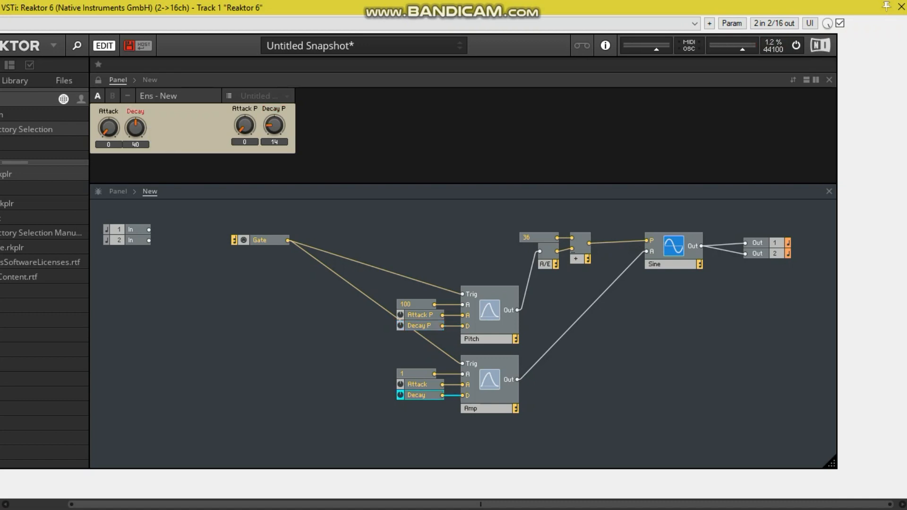
Sweep the amp Decay knob through 75, 59, 12 and 42, settling around 47
drag(135, 127, 136, 109)
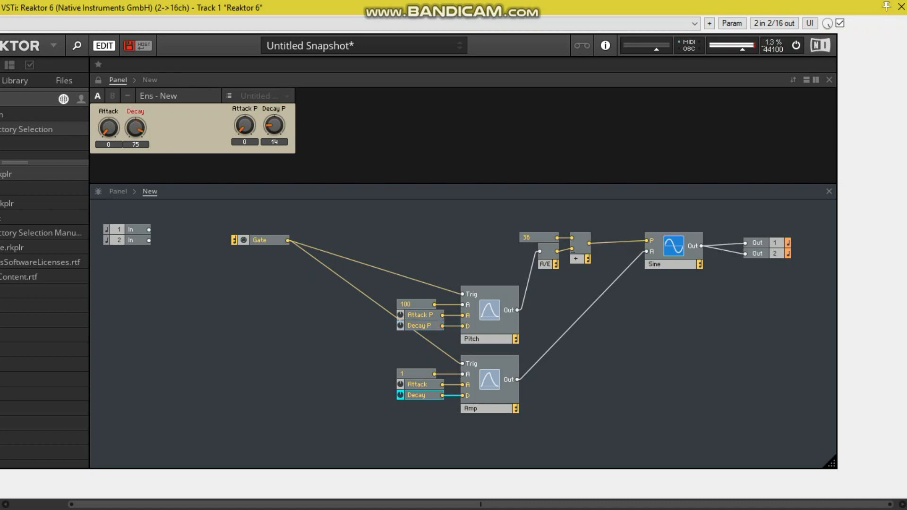
drag(135, 127, 135, 136)
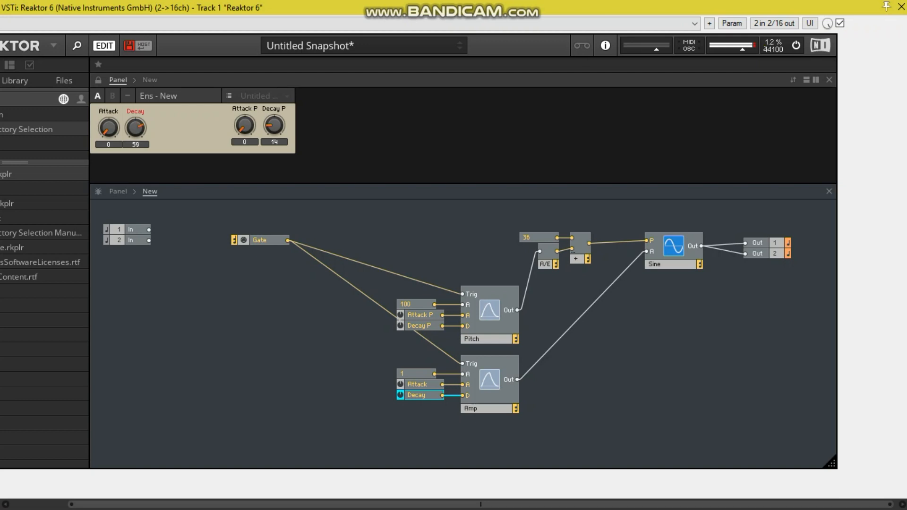
drag(135, 125, 135, 142)
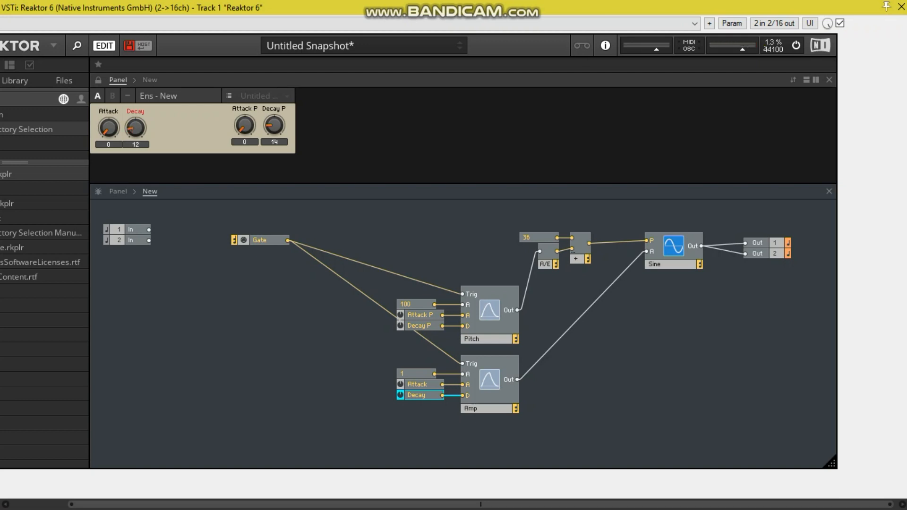
drag(135, 126, 135, 112)
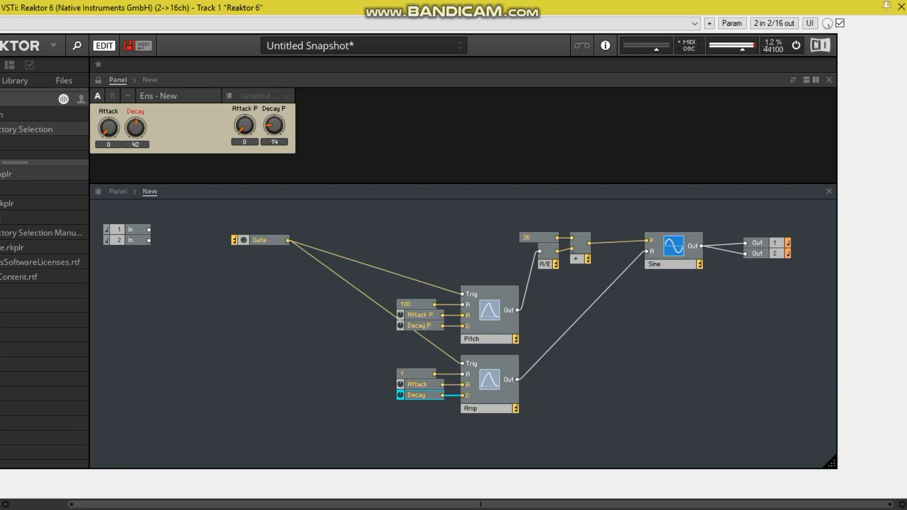
drag(135, 126, 135, 122)
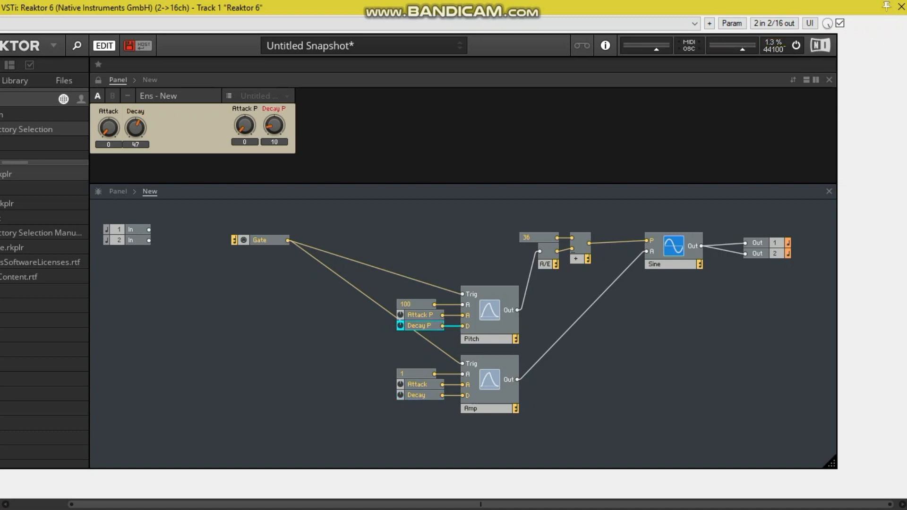
mouse_move(416, 303)
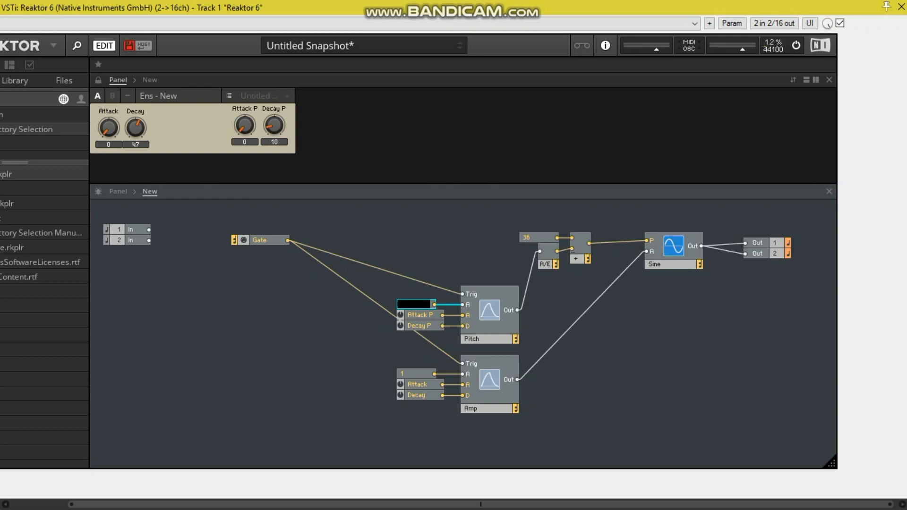
mouse_move(576, 258)
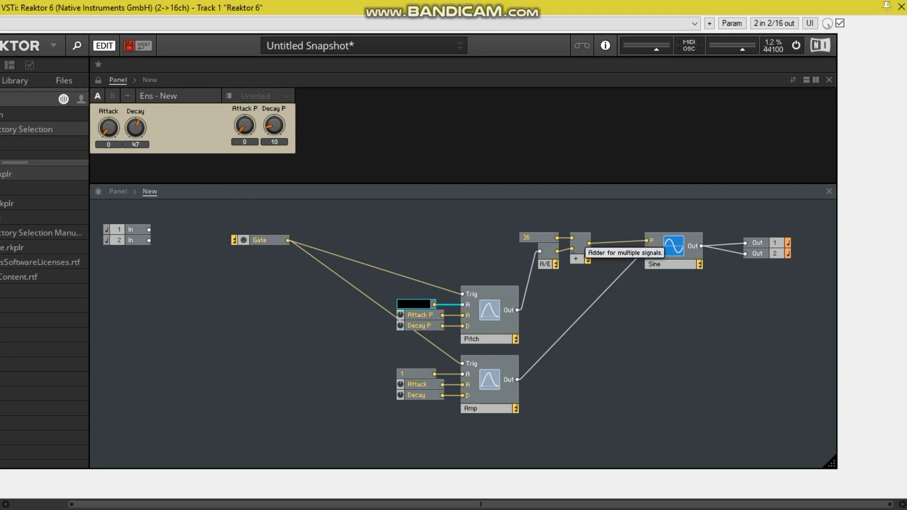
mouse_move(420, 316)
text(60)
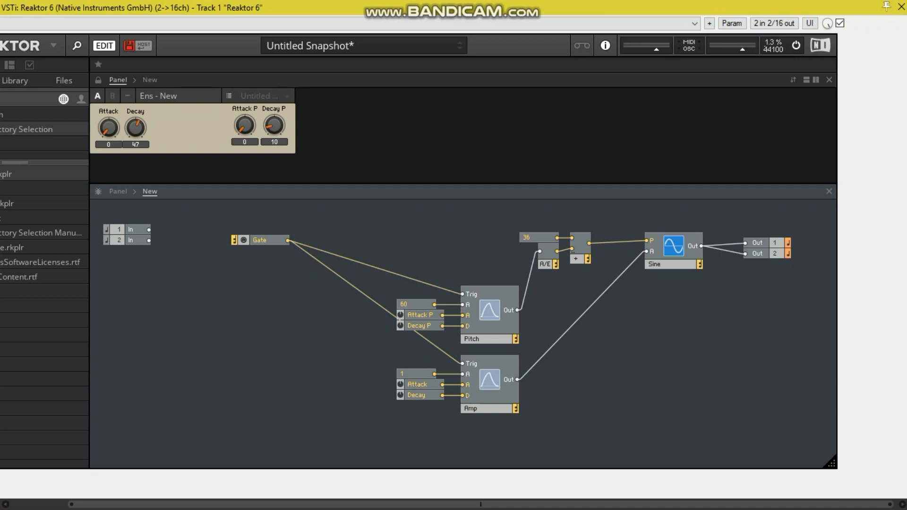
Select the Pitch envelope's amount constant to change it from 100 to 60
click(489, 338)
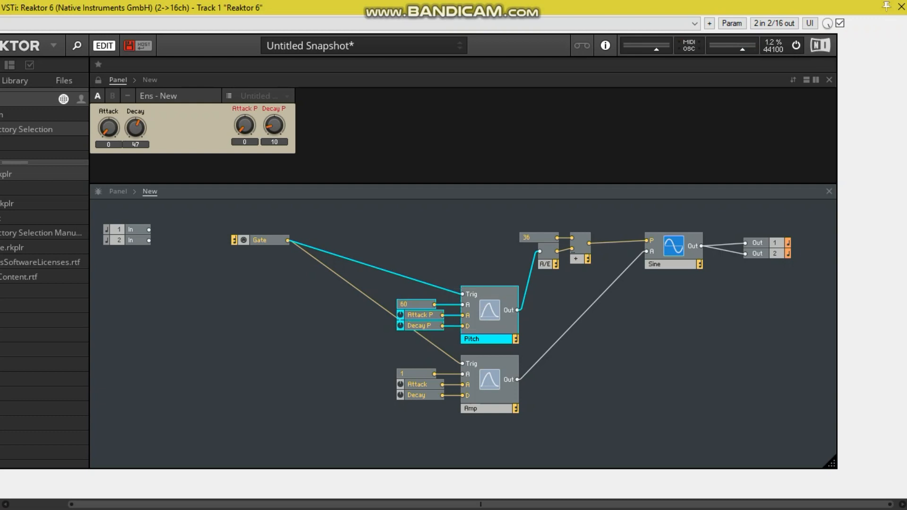